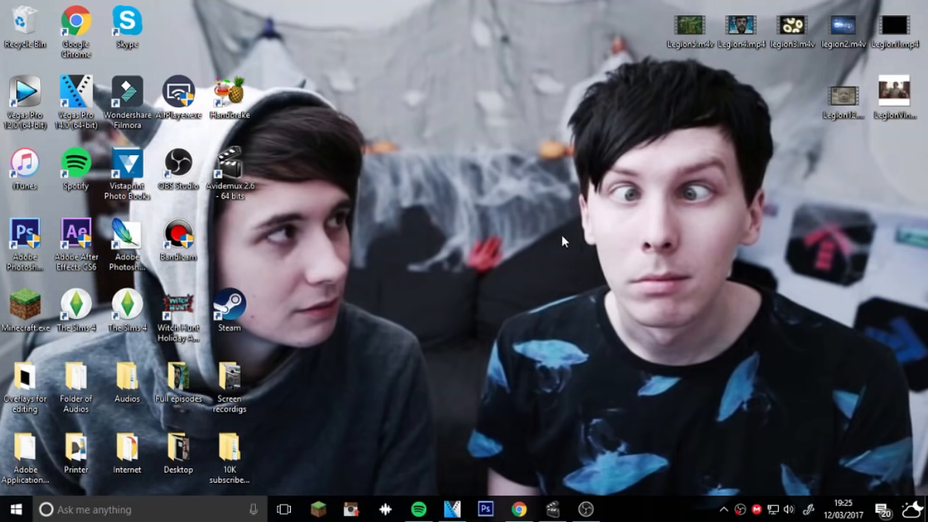
mouse_move(571, 165)
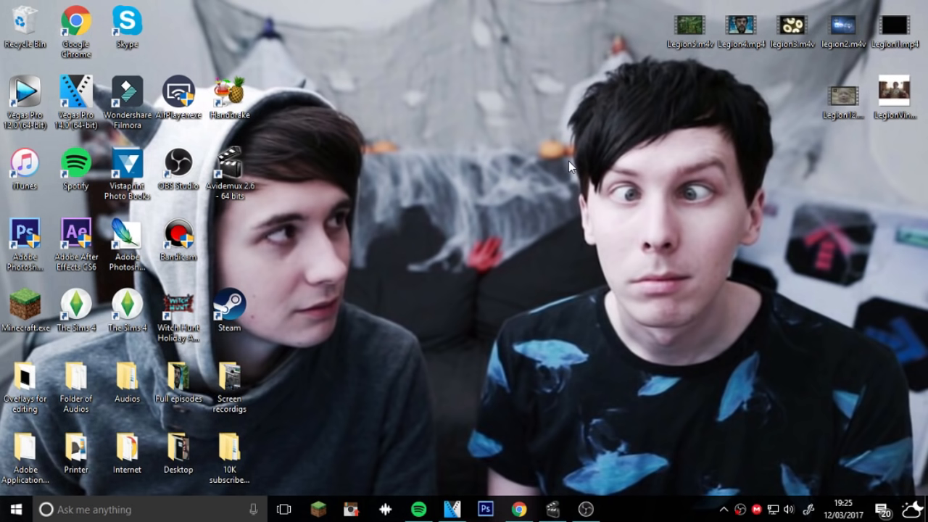
mouse_move(595, 197)
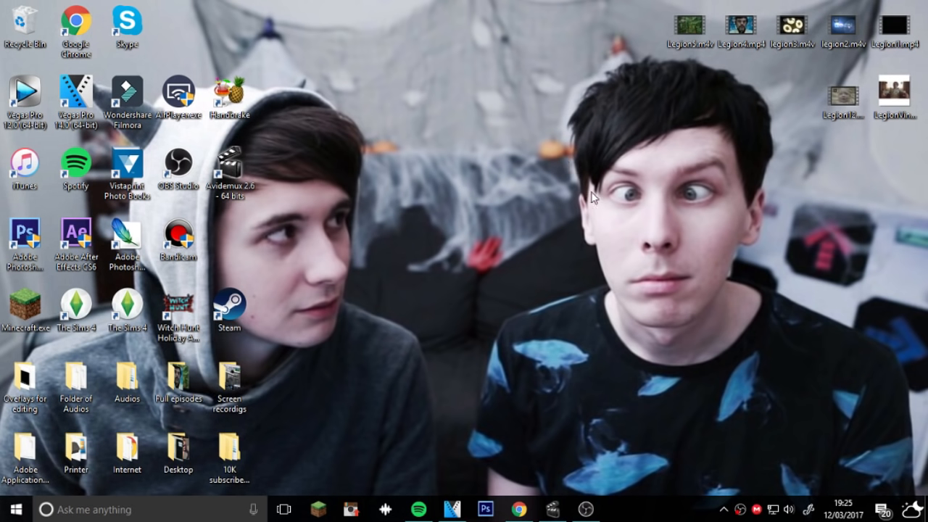
mouse_move(594, 219)
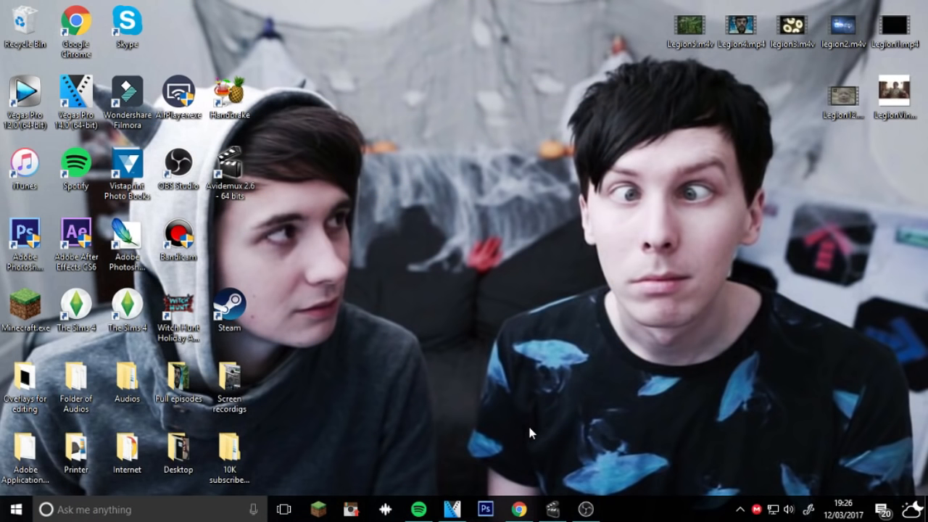
mouse_move(302, 107)
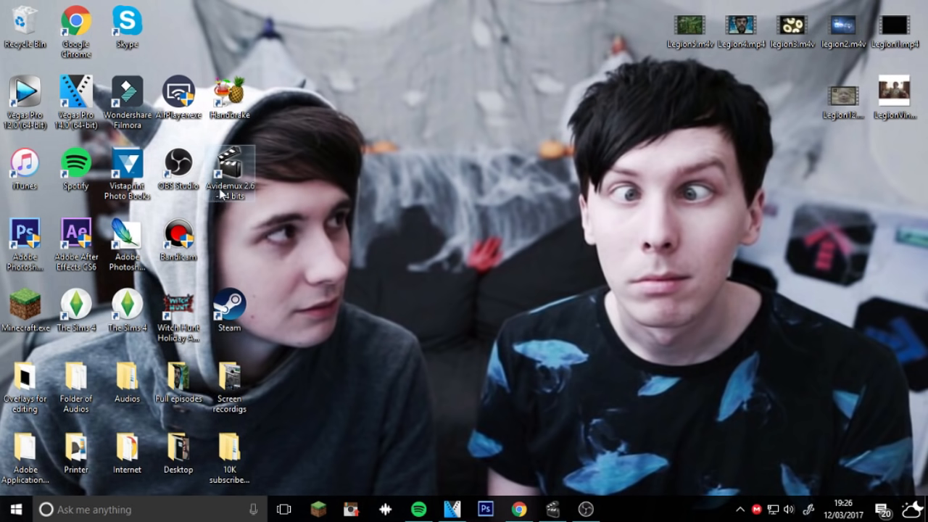
mouse_move(241, 195)
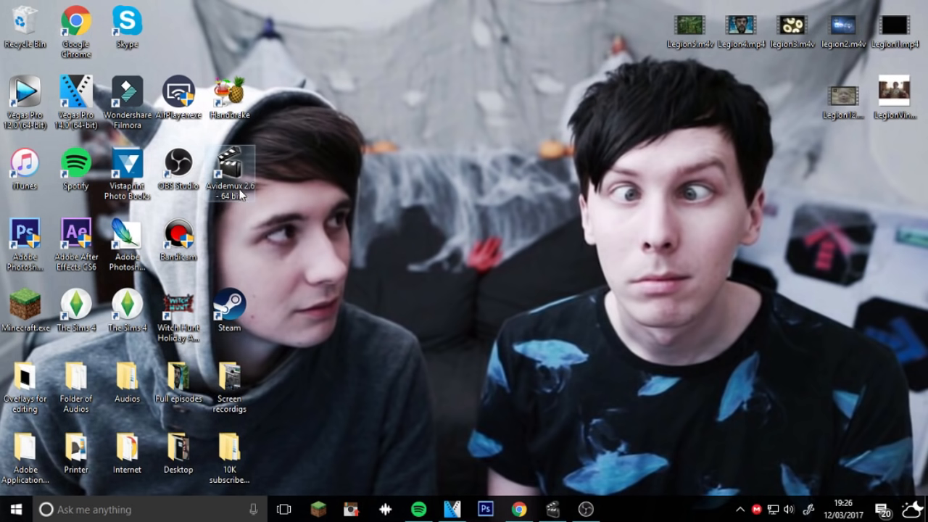
mouse_move(351, 191)
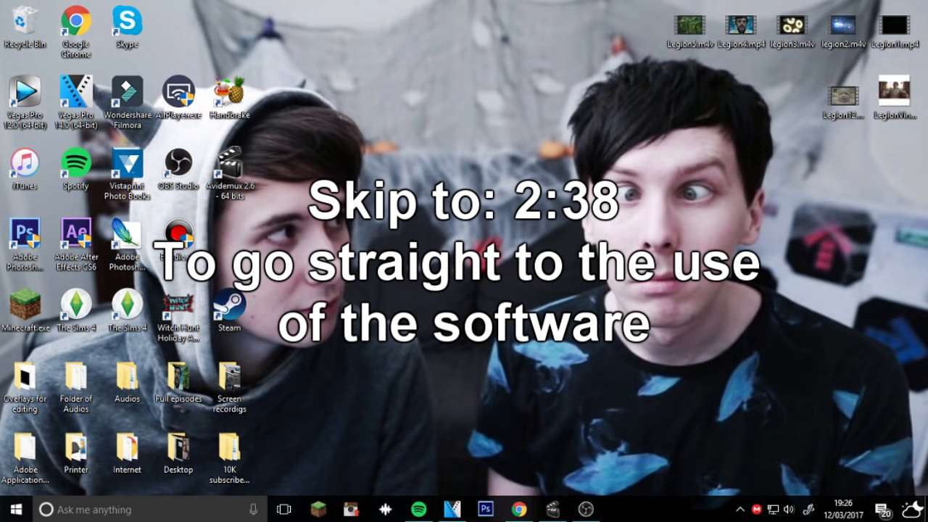
mouse_move(499, 432)
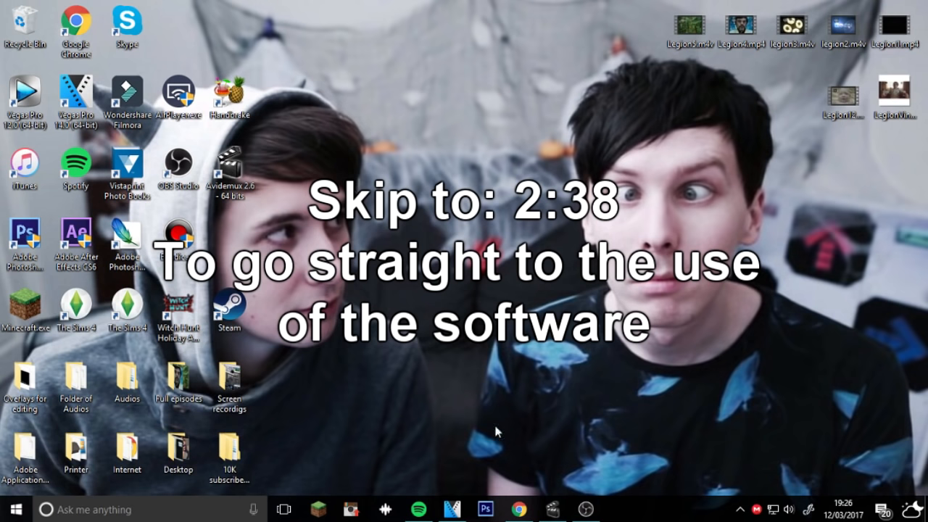
Search Google for 'legion fx full episodes download' from the Chrome homepage search box.
left_click(518, 509)
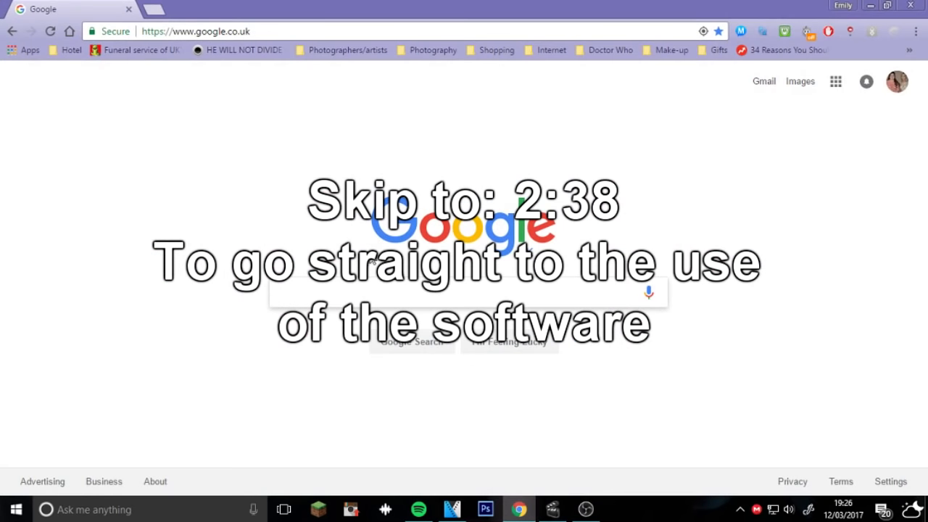
left_click(366, 293)
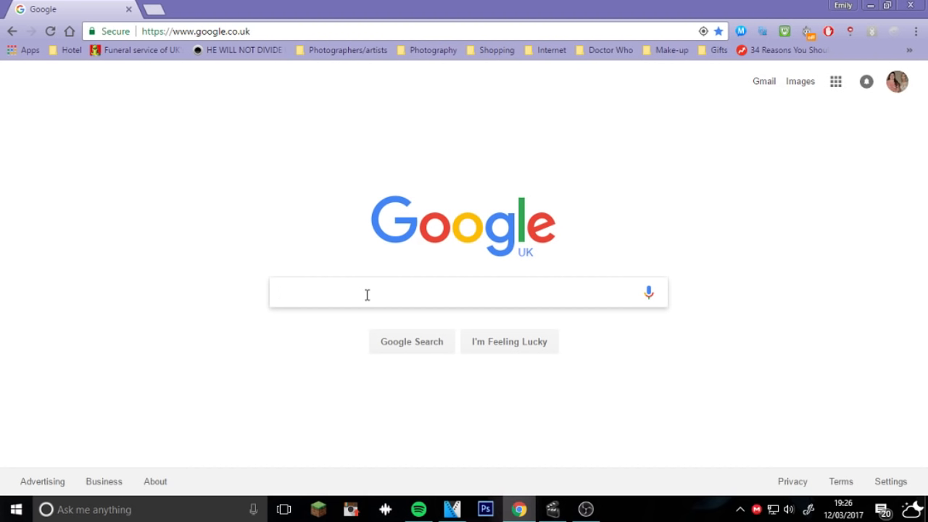
type("legion fx fu")
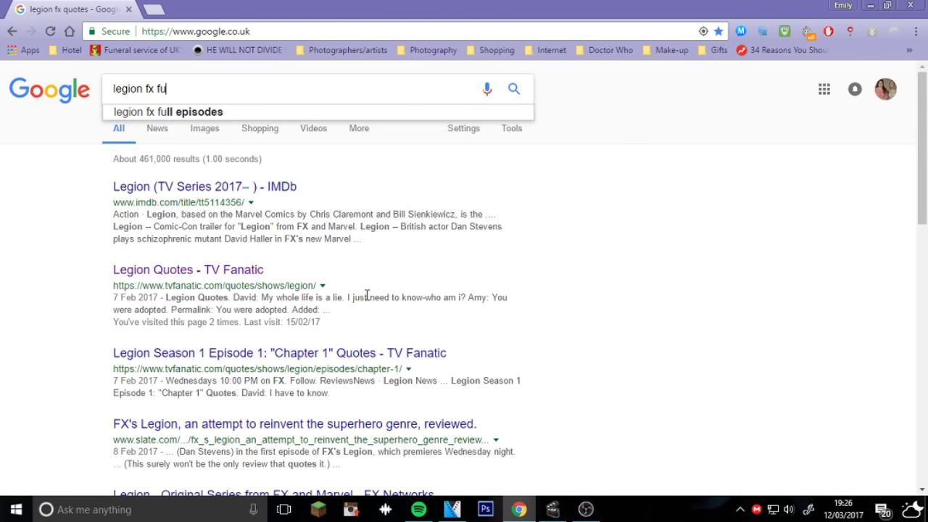
left_click(169, 112)
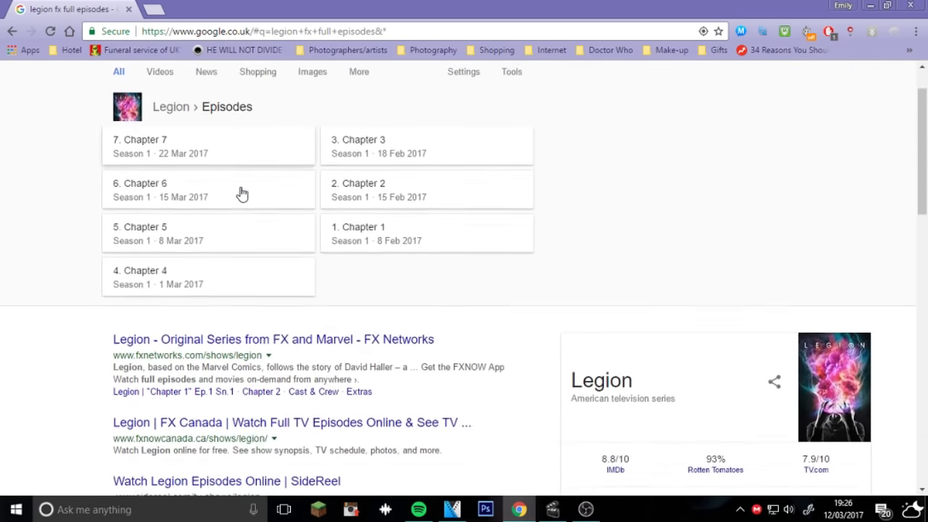
scroll("down", 3)
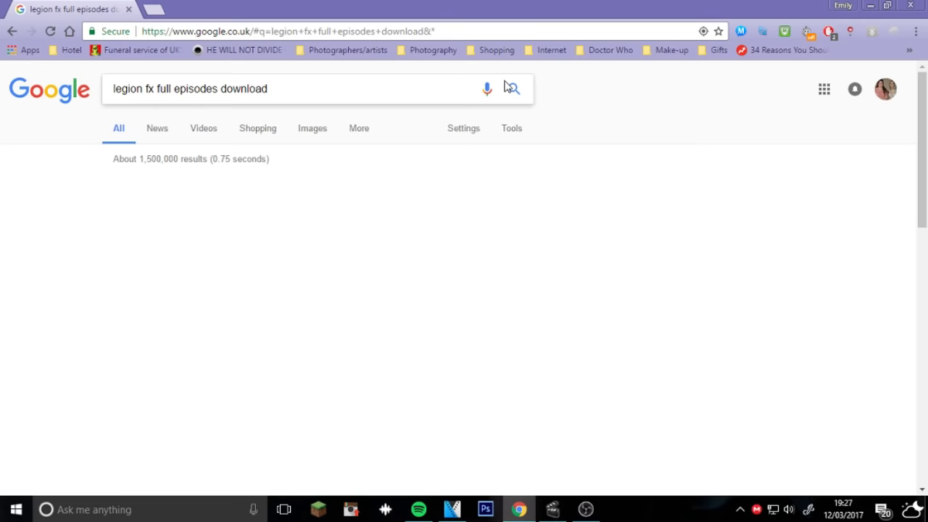
left_click(513, 88)
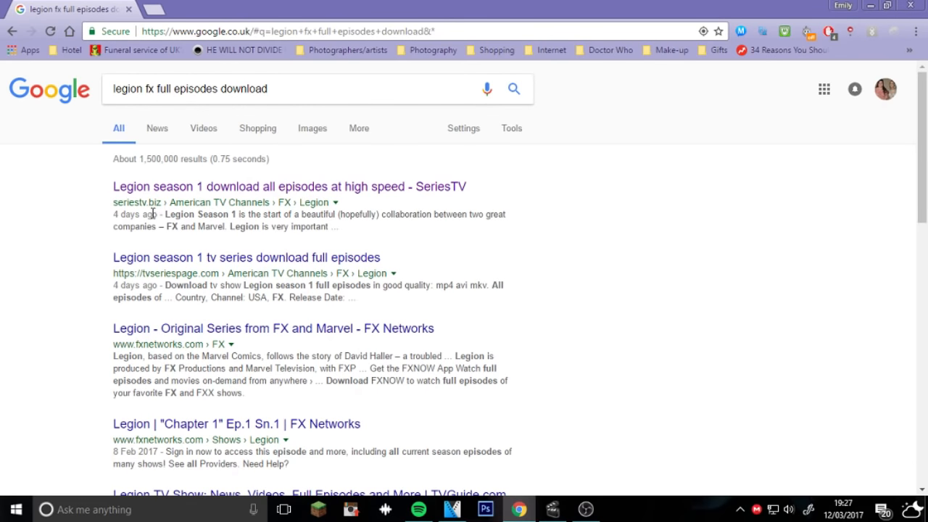
View the SeriesTV Legion season 1 page's episode download links, dismissing the Facebook popup.
left_click(289, 185)
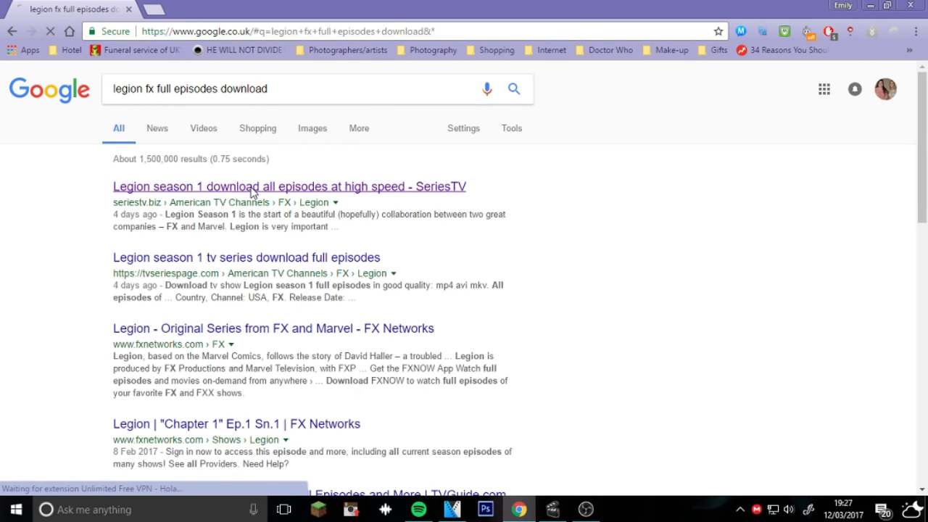
left_click(289, 186)
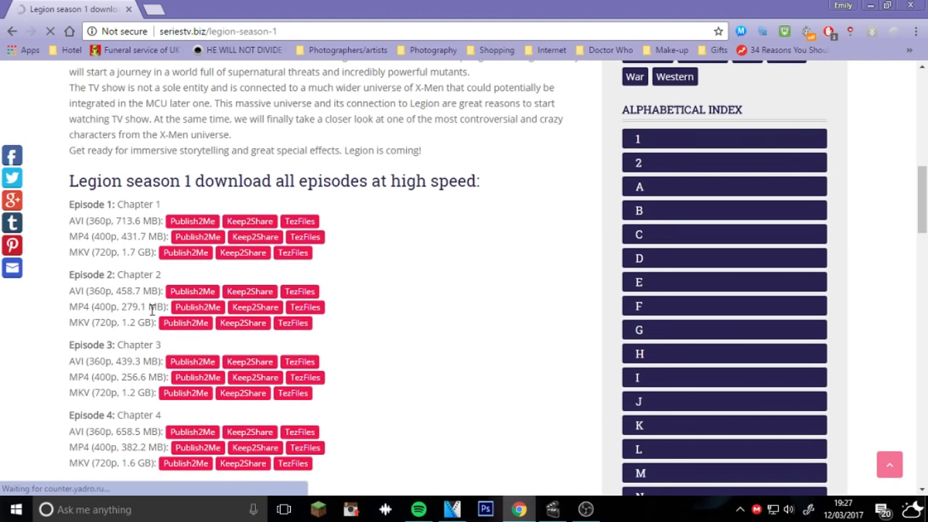
scroll("down", 3)
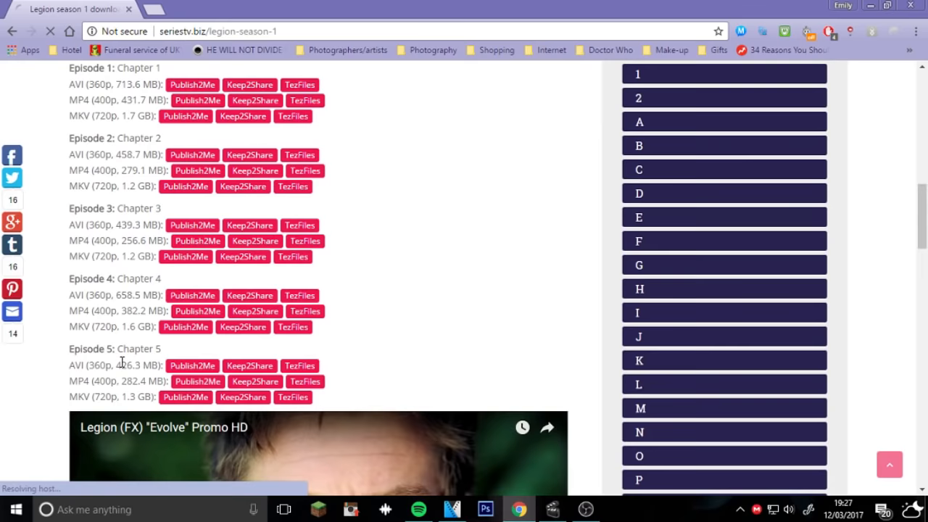
scroll("down", 3)
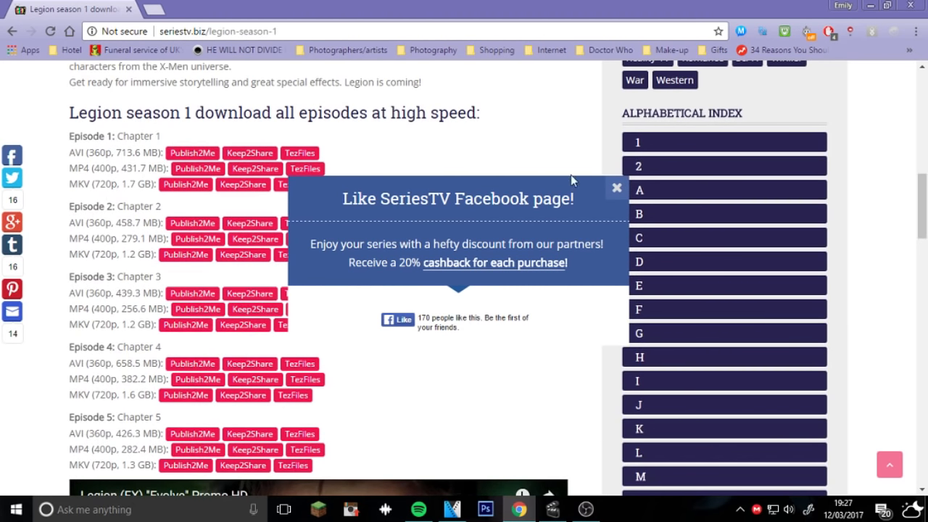
left_click(615, 187)
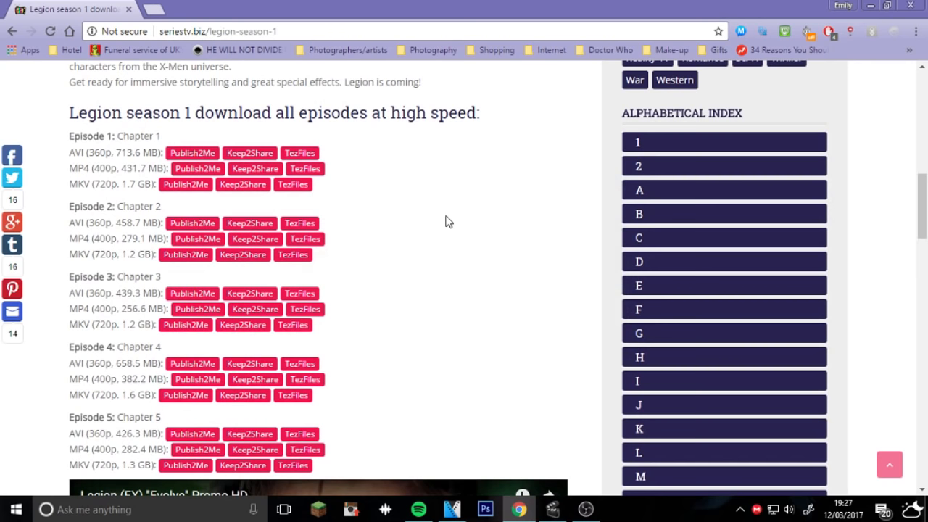
scroll("down", 3)
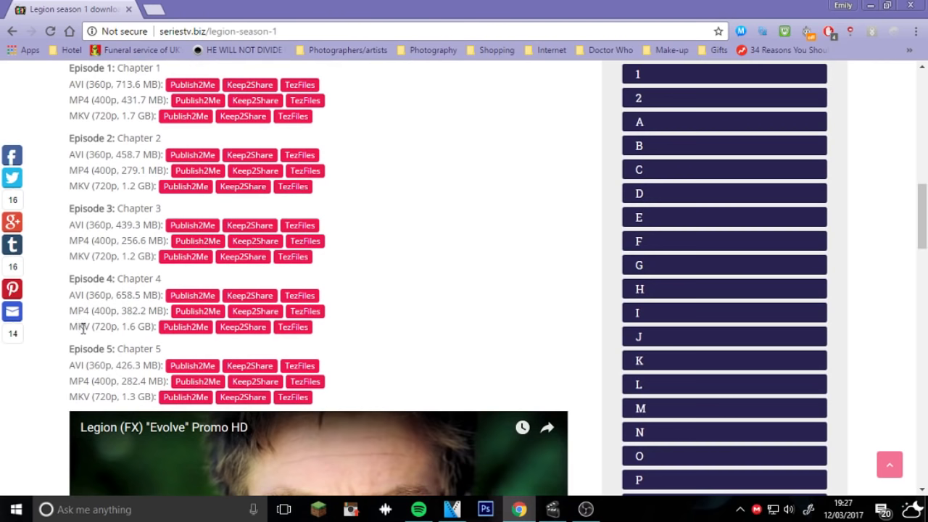
mouse_move(239, 82)
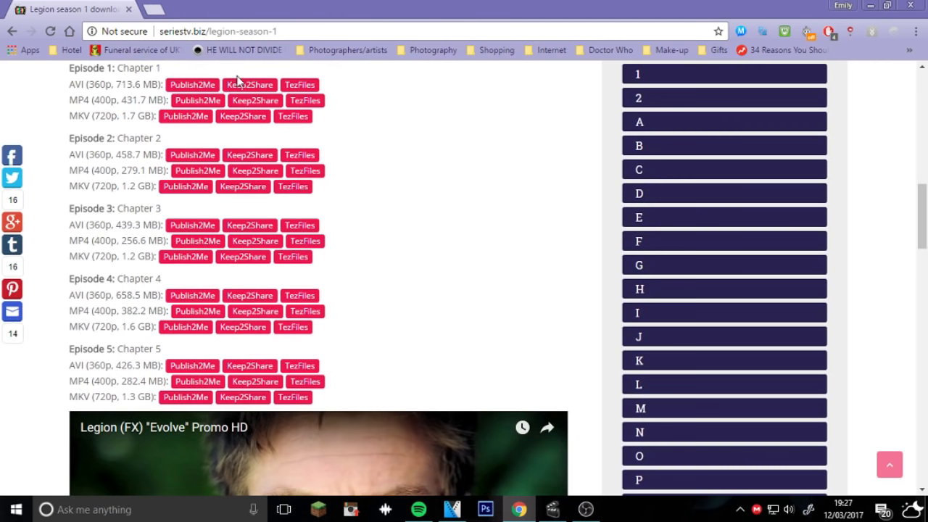
mouse_move(458, 71)
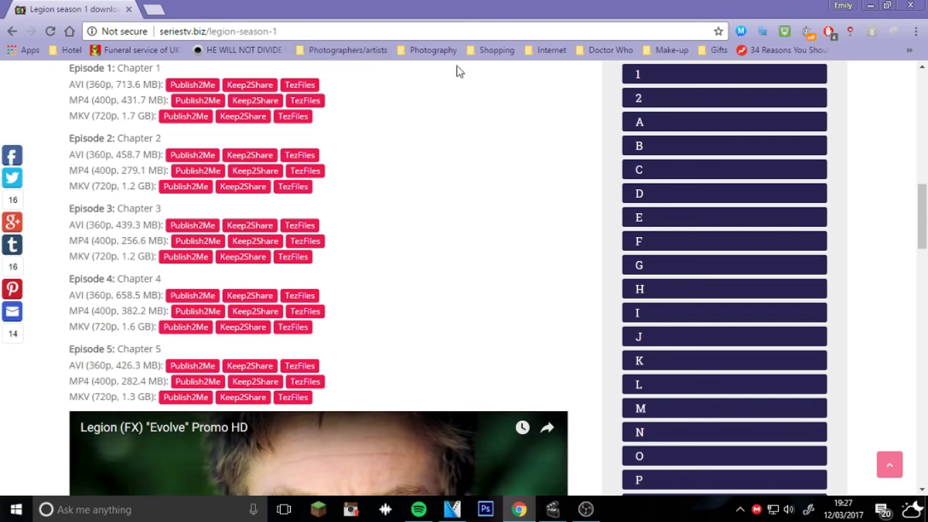
mouse_move(676, 395)
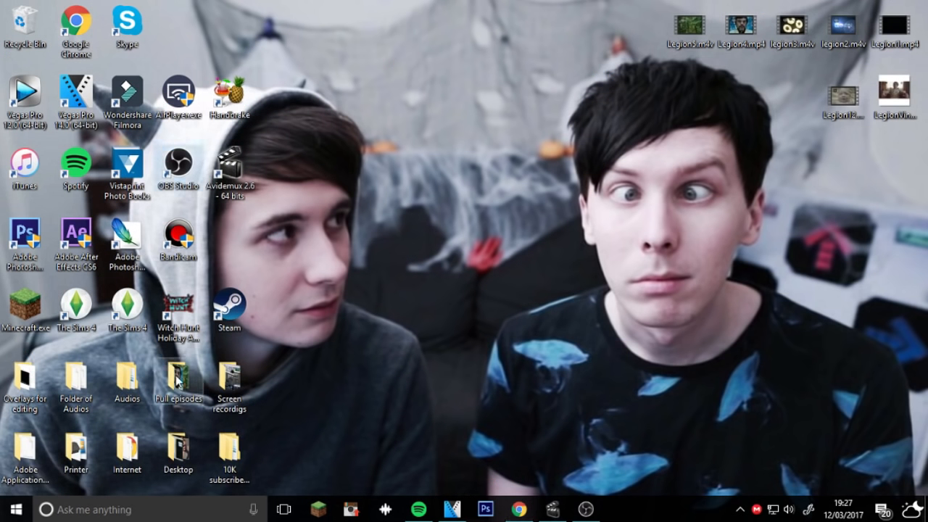
Move Legion.S01E01.seriestv.biz.mkv from the Full episodes folder onto the desktop.
double_click(177, 380)
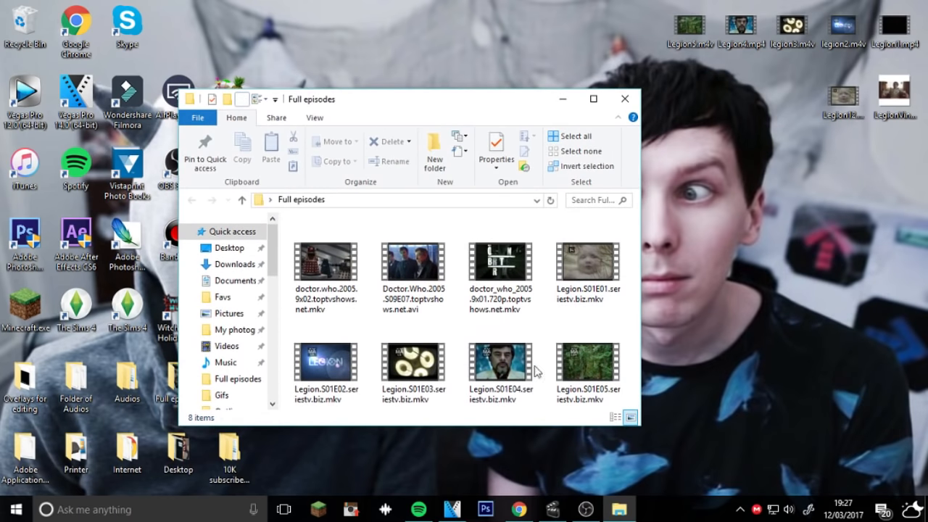
left_click_drag(324, 370, 791, 319)
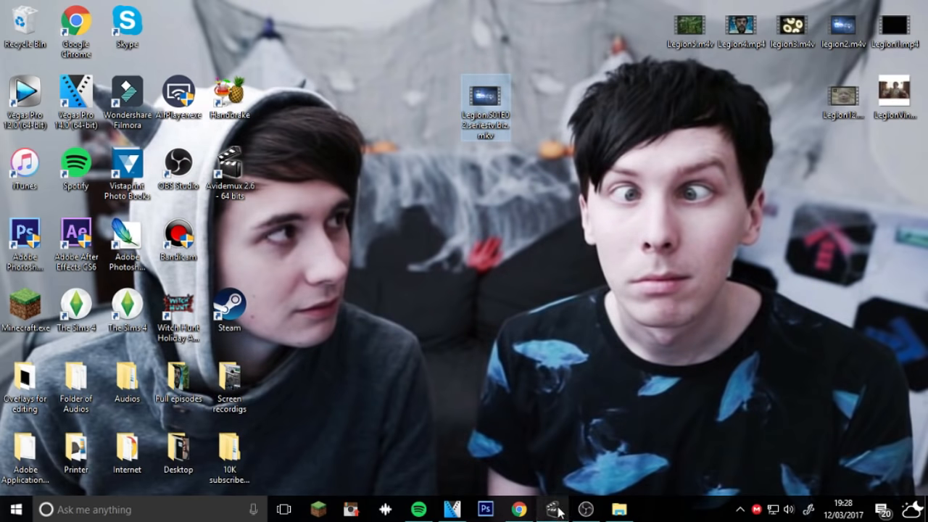
Load Legion.S01E01.seriestv.biz.mkv into Avidemux with MP4 Muxer as output.
double_click(484, 99)
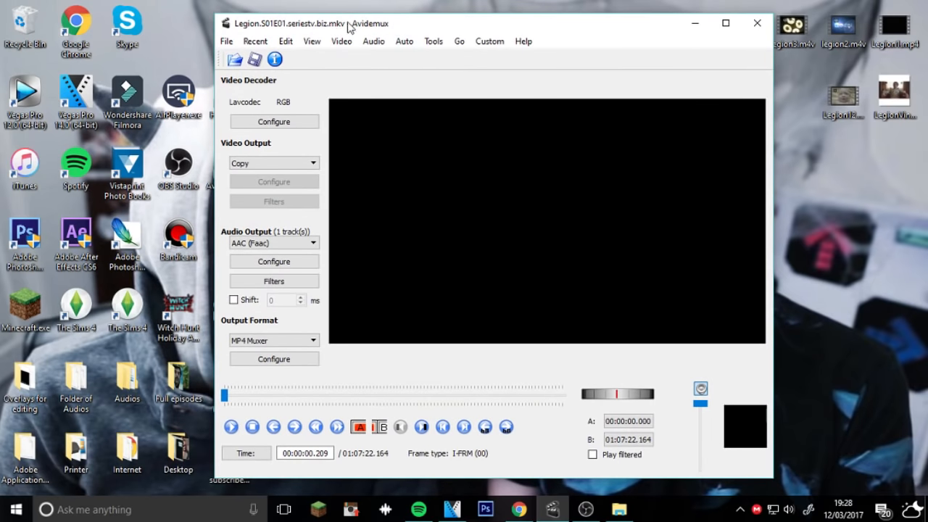
mouse_move(455, 23)
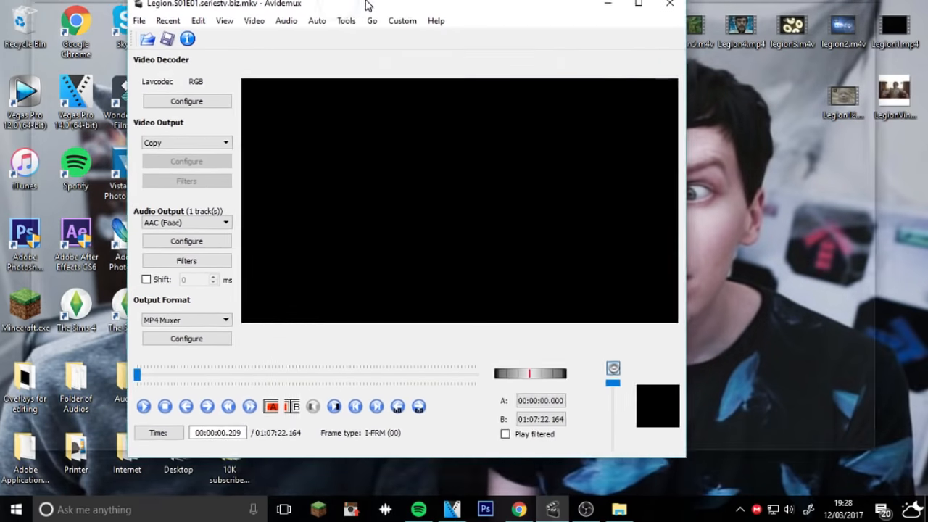
Browse the Desktop for Legion.S01E02.seriestv.biz.mkv to replace the first episode.
left_click(141, 35)
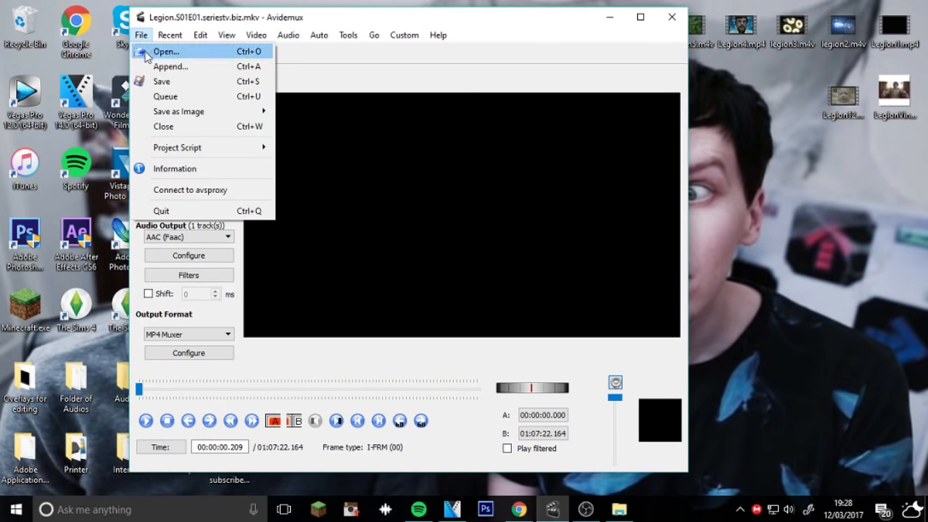
left_click(166, 51)
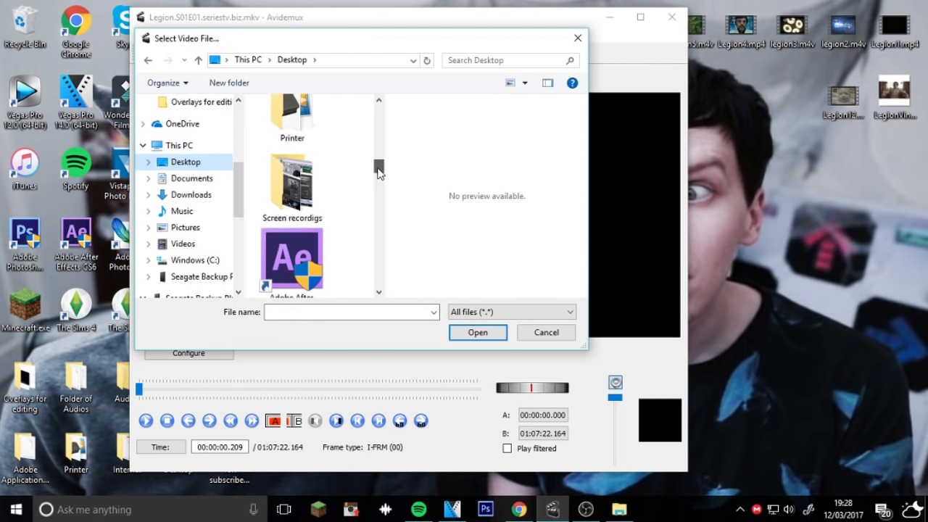
scroll("down", 3)
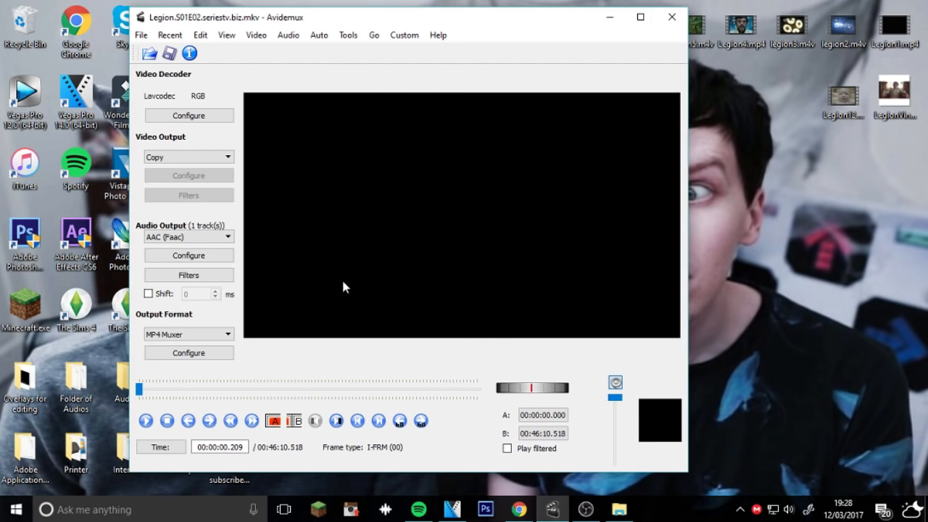
mouse_move(209, 194)
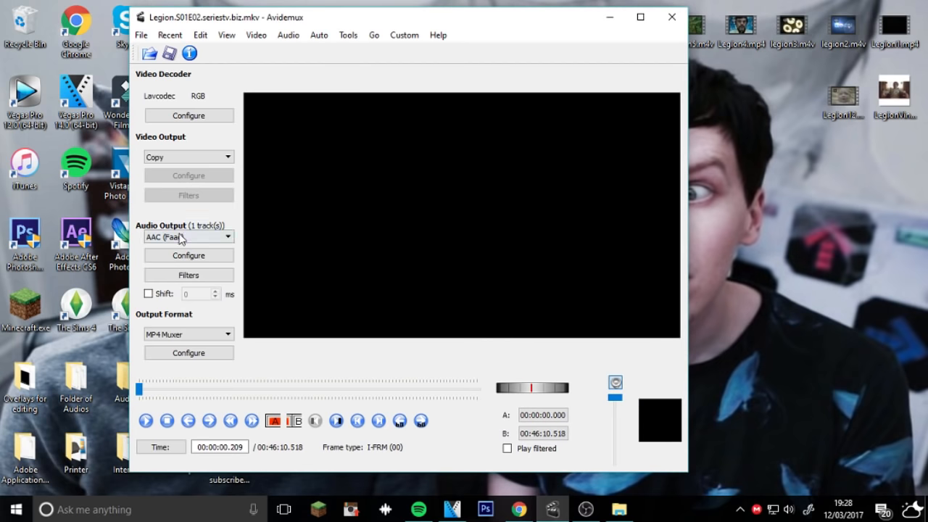
left_click(189, 237)
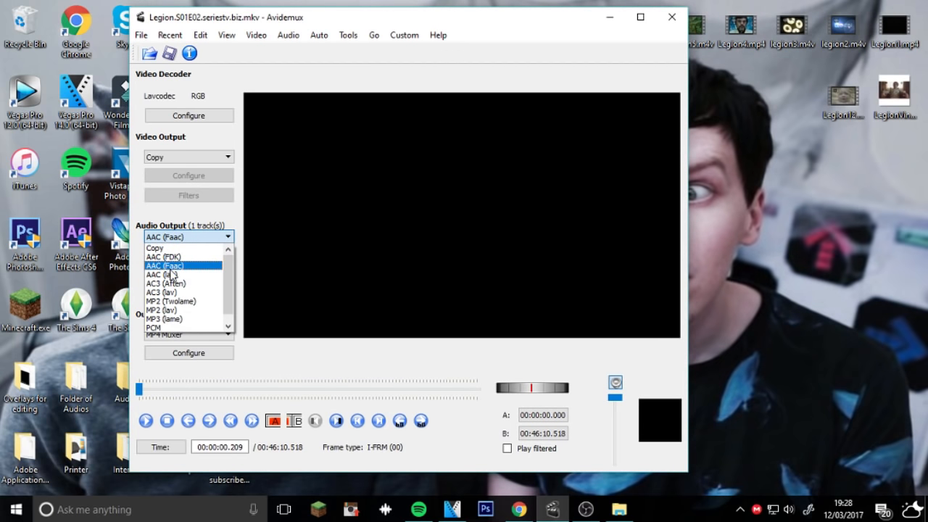
mouse_move(177, 267)
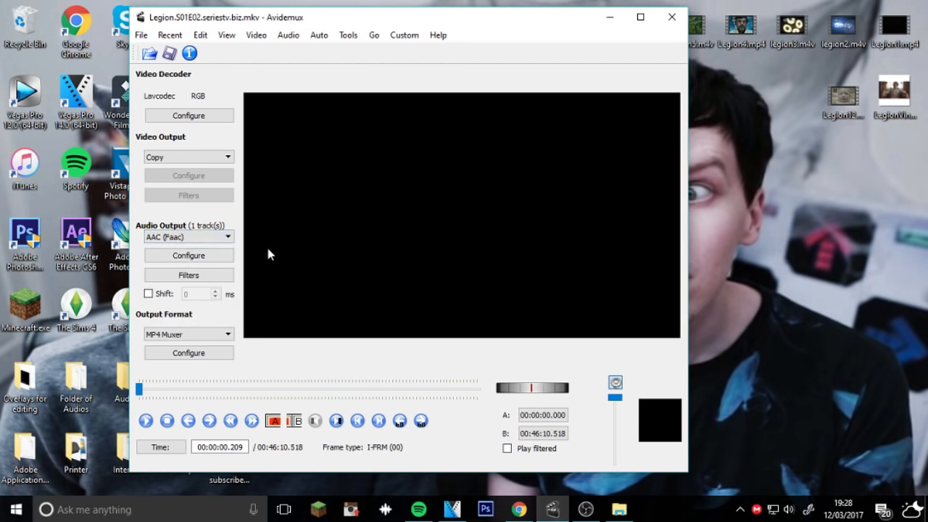
left_click(189, 334)
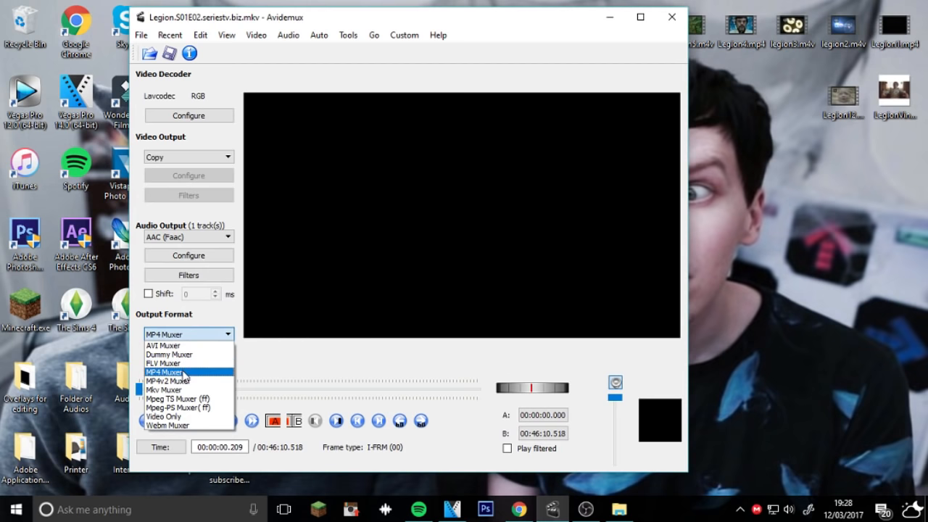
left_click(187, 371)
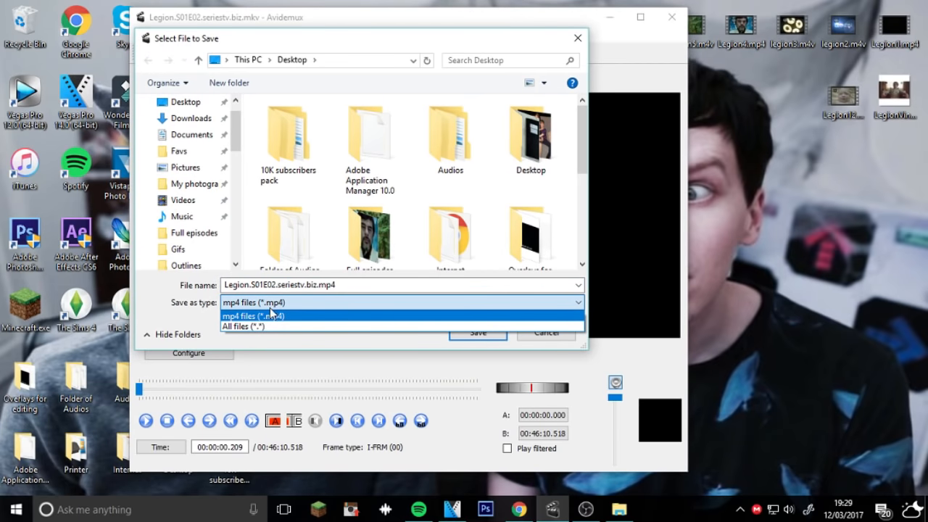
Save the remuxed episode to the Desktop as Legion22 with mp4 file type.
left_click(252, 316)
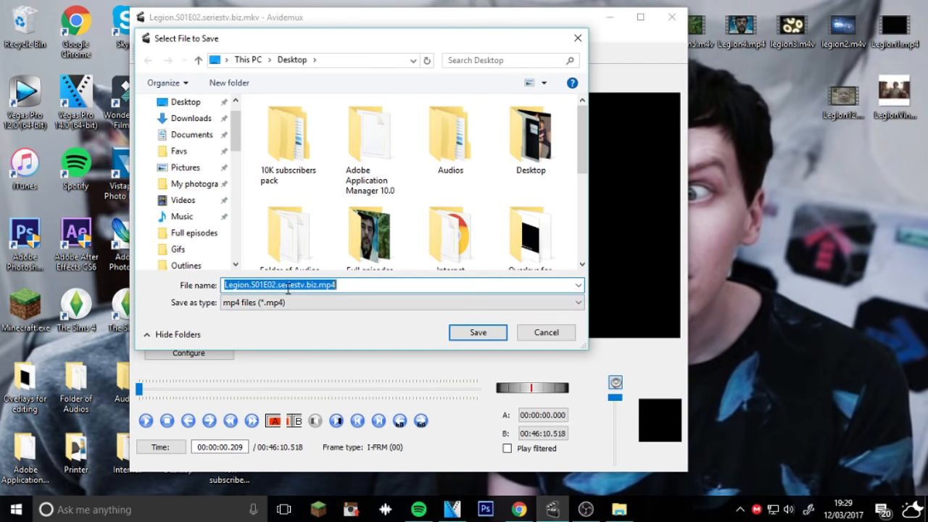
type("Ledion22")
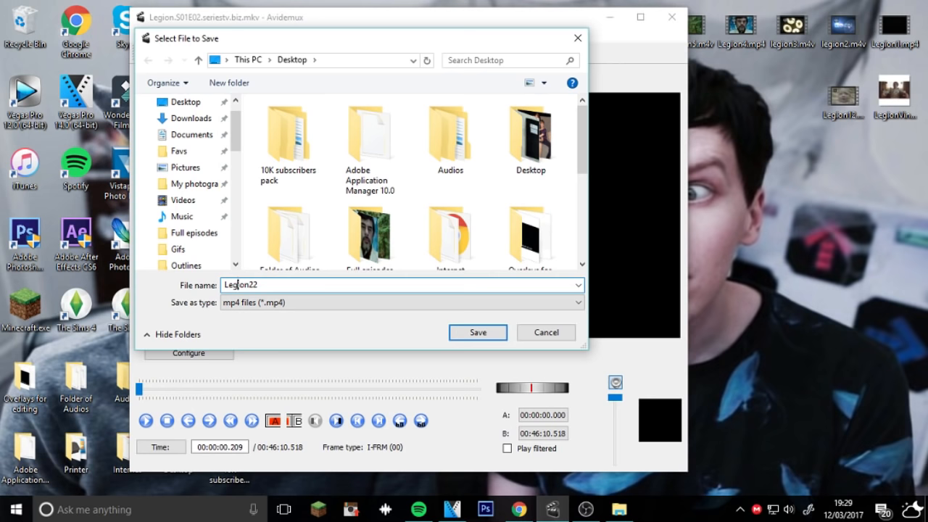
left_click(477, 332)
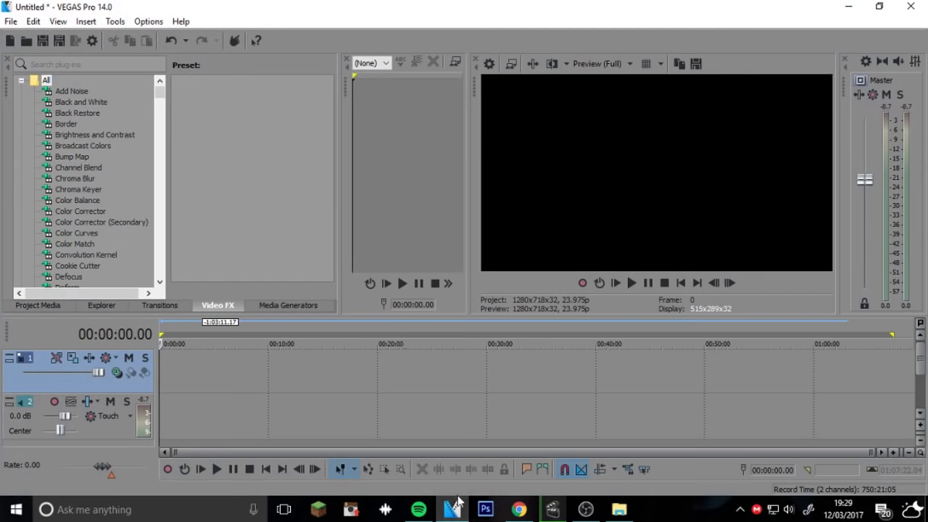
mouse_move(839, 397)
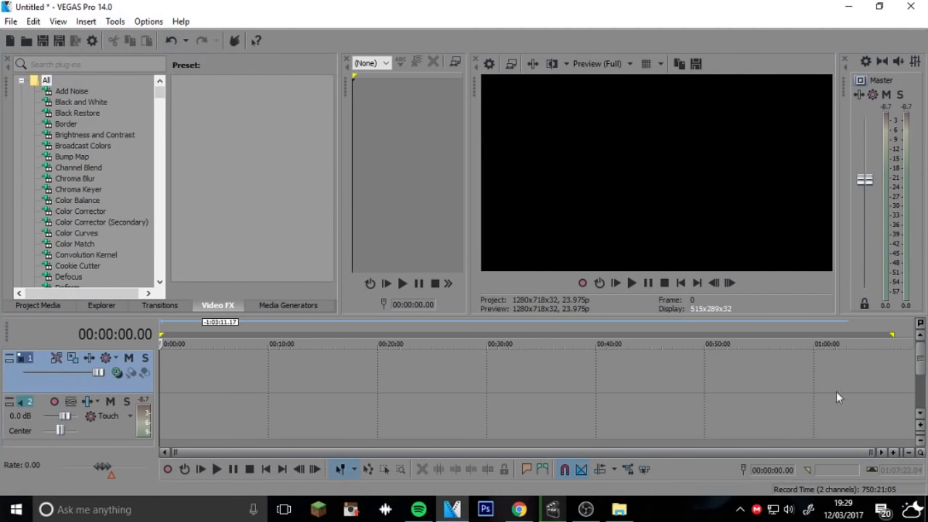
mouse_move(10, 41)
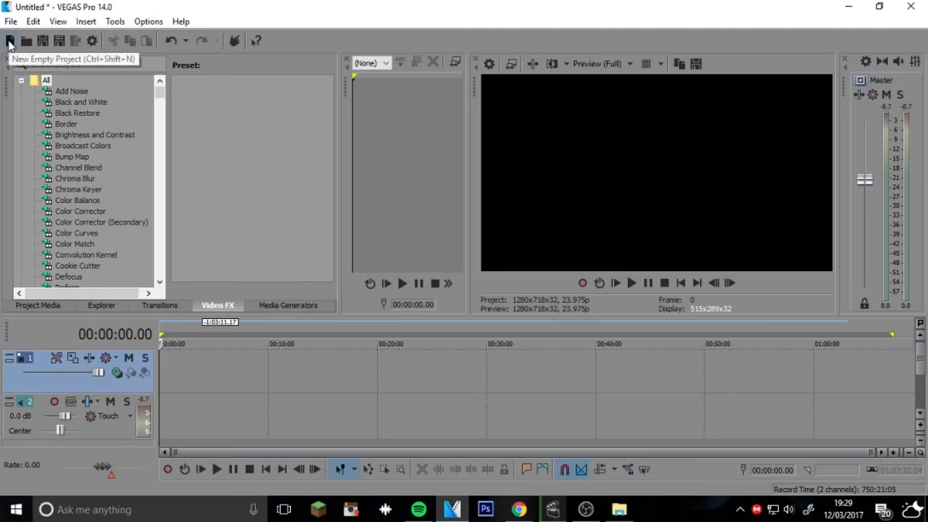
Start a new empty 1920x1080, 29.970 fps project with no tracks.
left_click(9, 41)
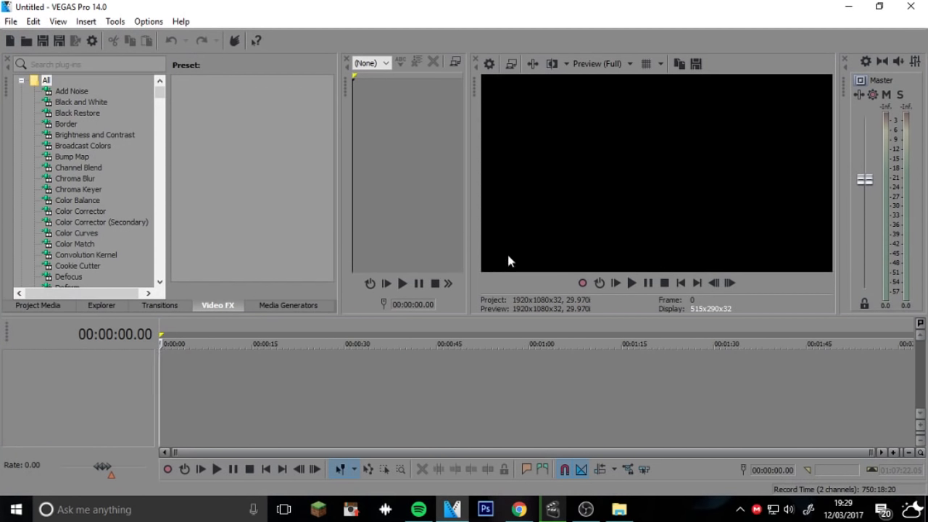
mouse_move(267, 371)
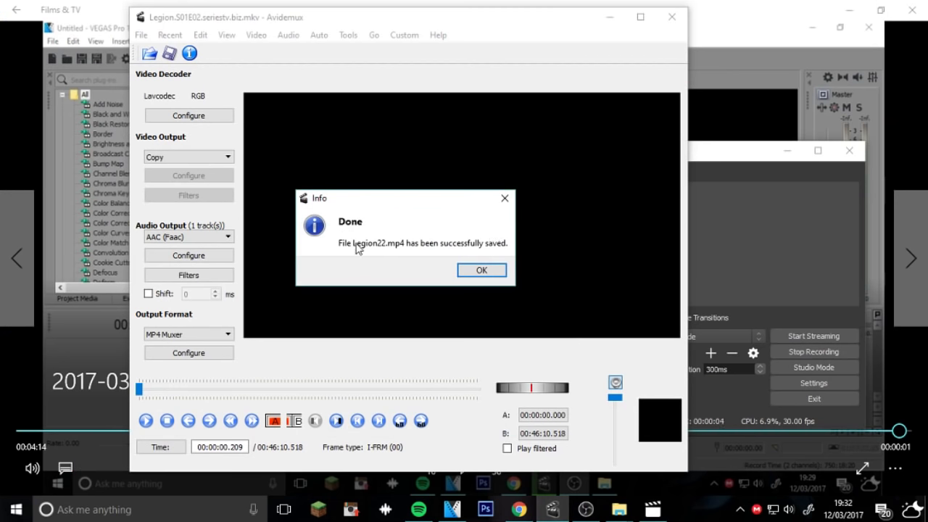
mouse_move(348, 272)
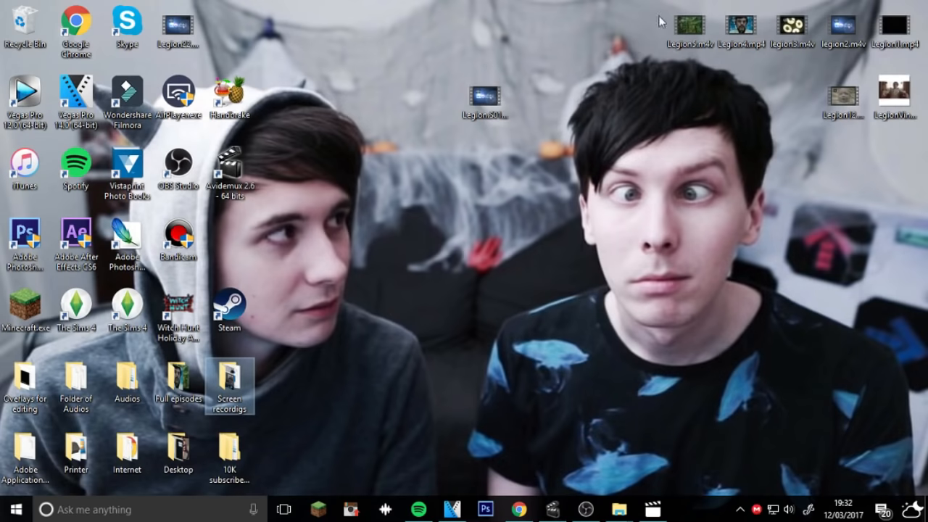
mouse_move(239, 177)
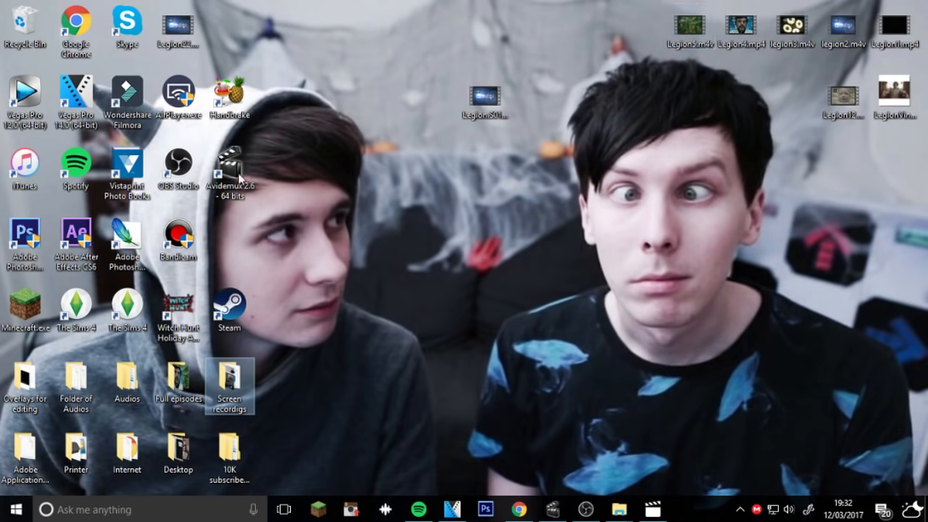
Bring Legion22.mp4 from the desktop onto the VEGAS Pro timeline.
left_click(177, 29)
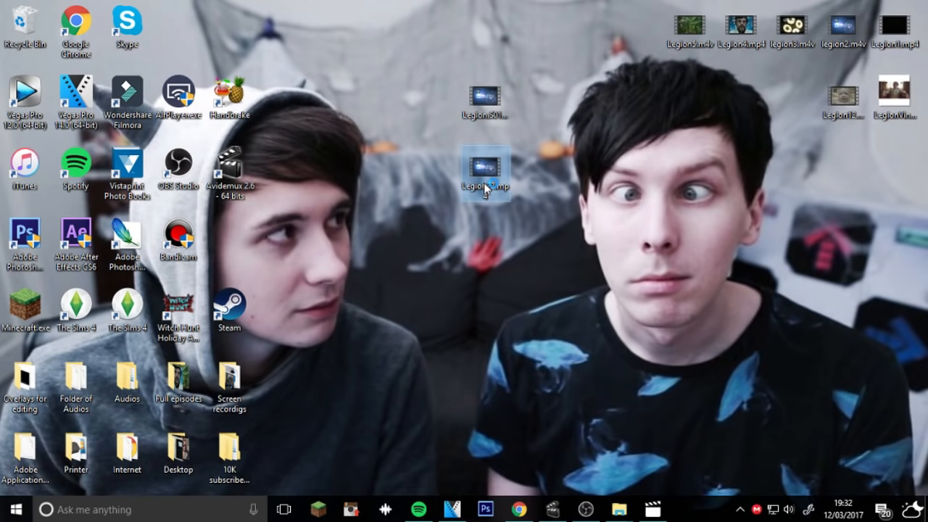
double_click(485, 172)
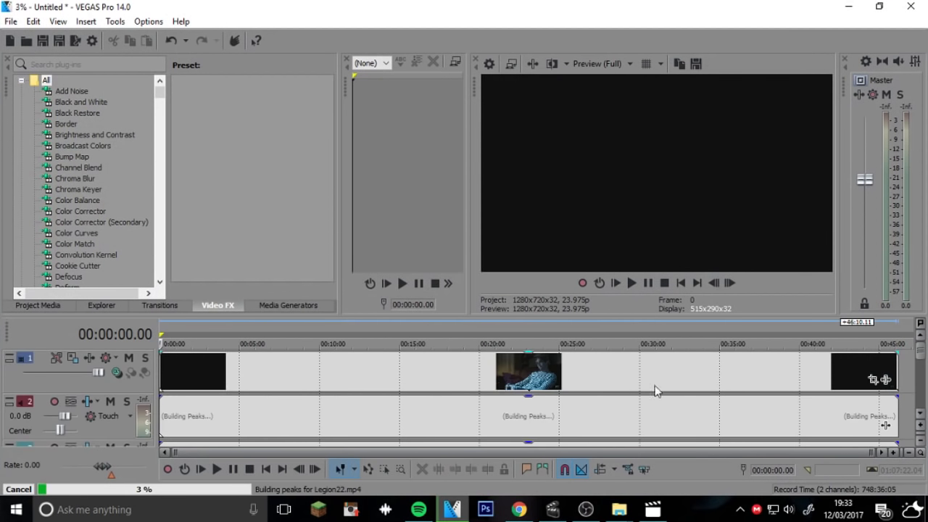
mouse_move(635, 383)
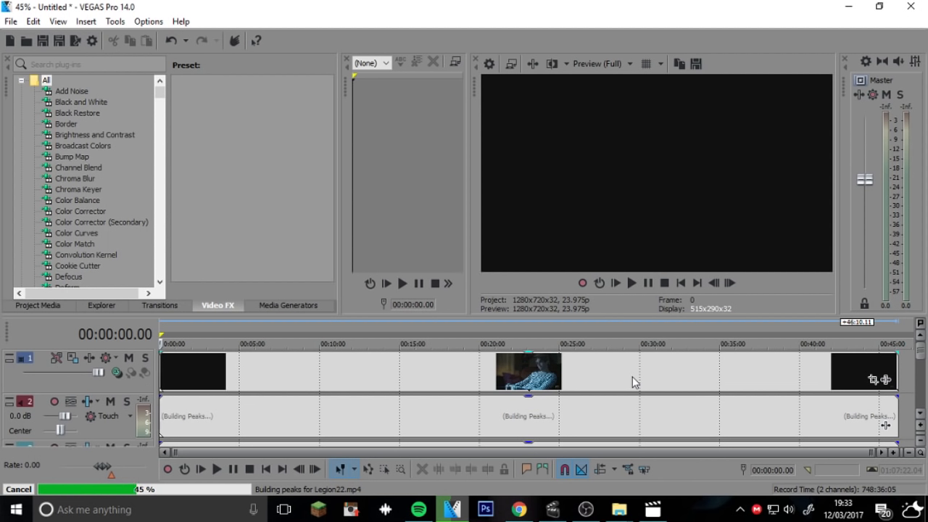
mouse_move(862, 386)
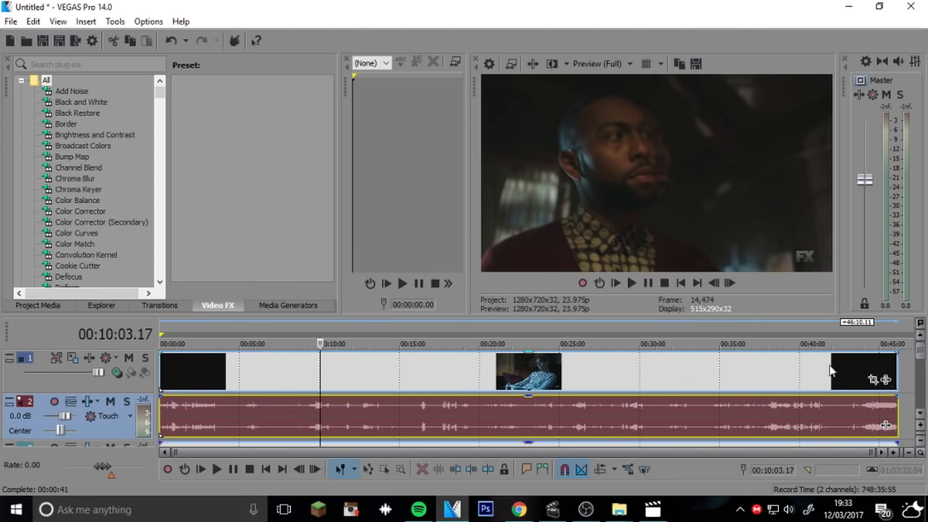
mouse_move(717, 317)
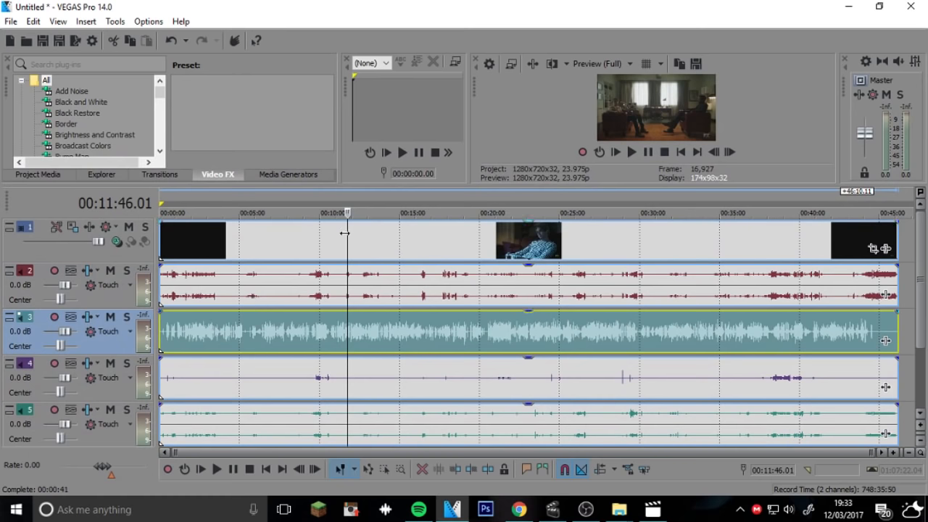
Mute a non-dialogue audio track so only the dialogue track stays audible.
left_click(389, 212)
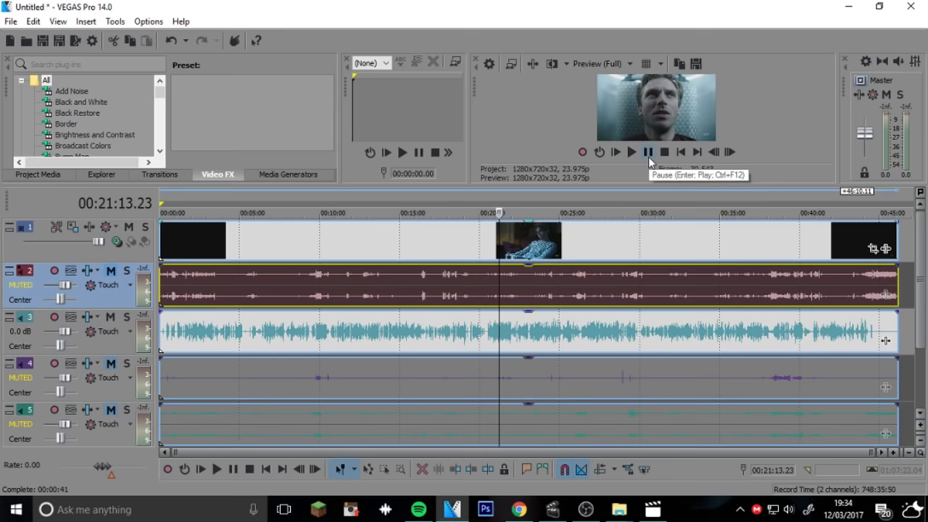
left_click(631, 153)
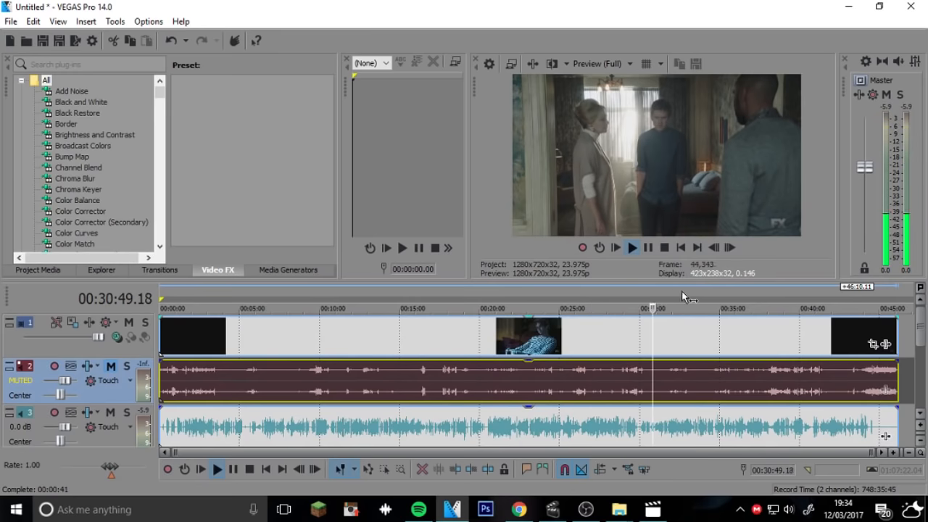
left_click(631, 246)
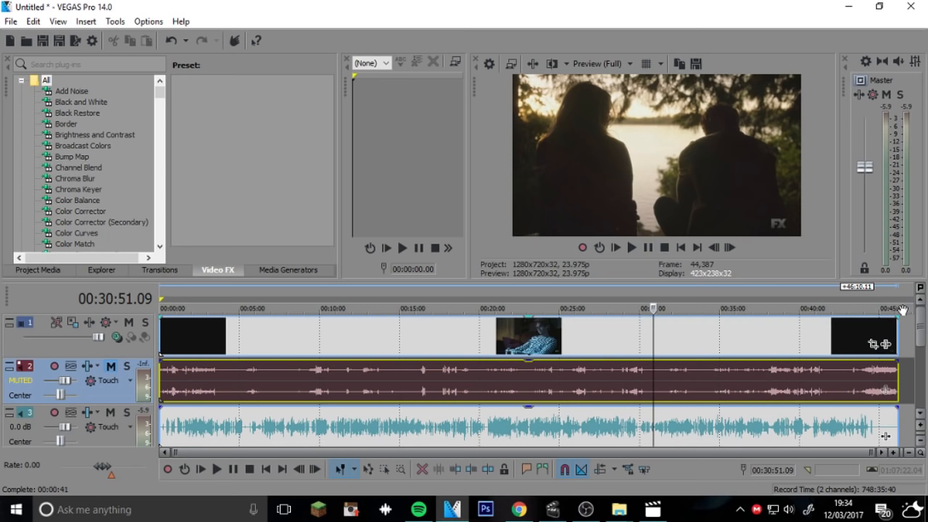
mouse_move(711, 349)
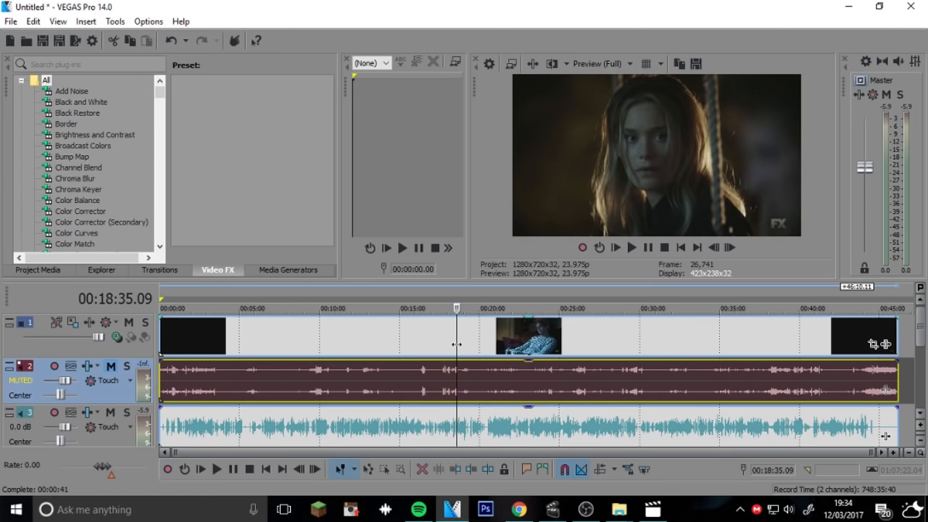
mouse_move(390, 290)
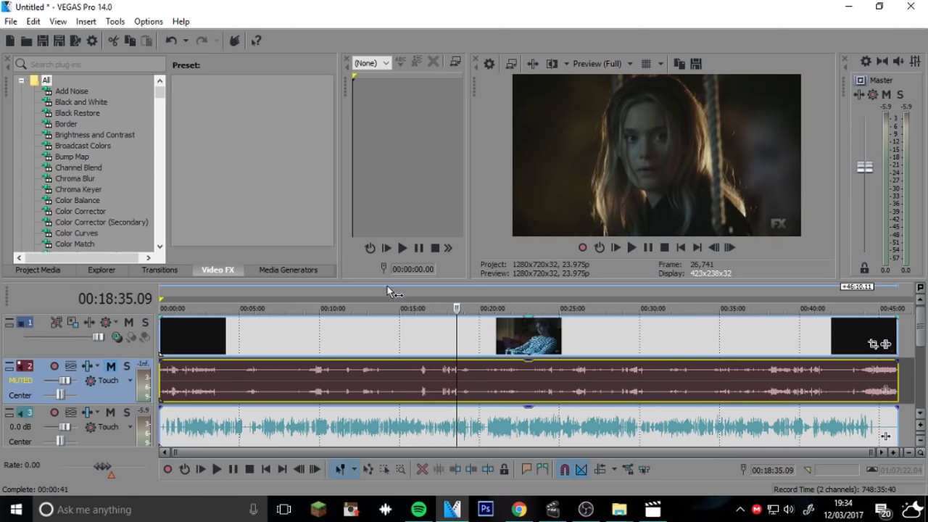